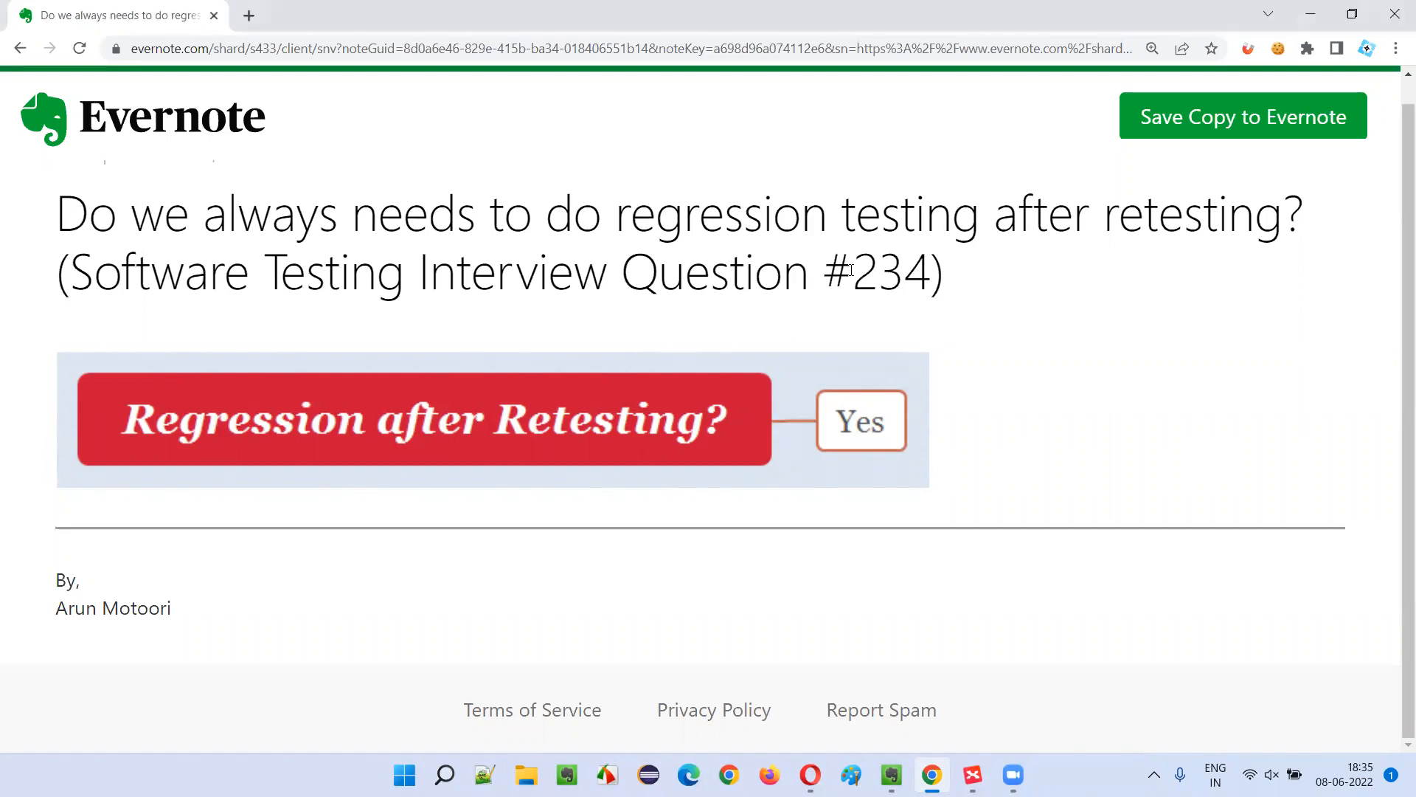
- Highlight the question number 234 and the word 'retesting' in the Evernote note title
{"action": "double_click", "coordinate": [891, 272]}
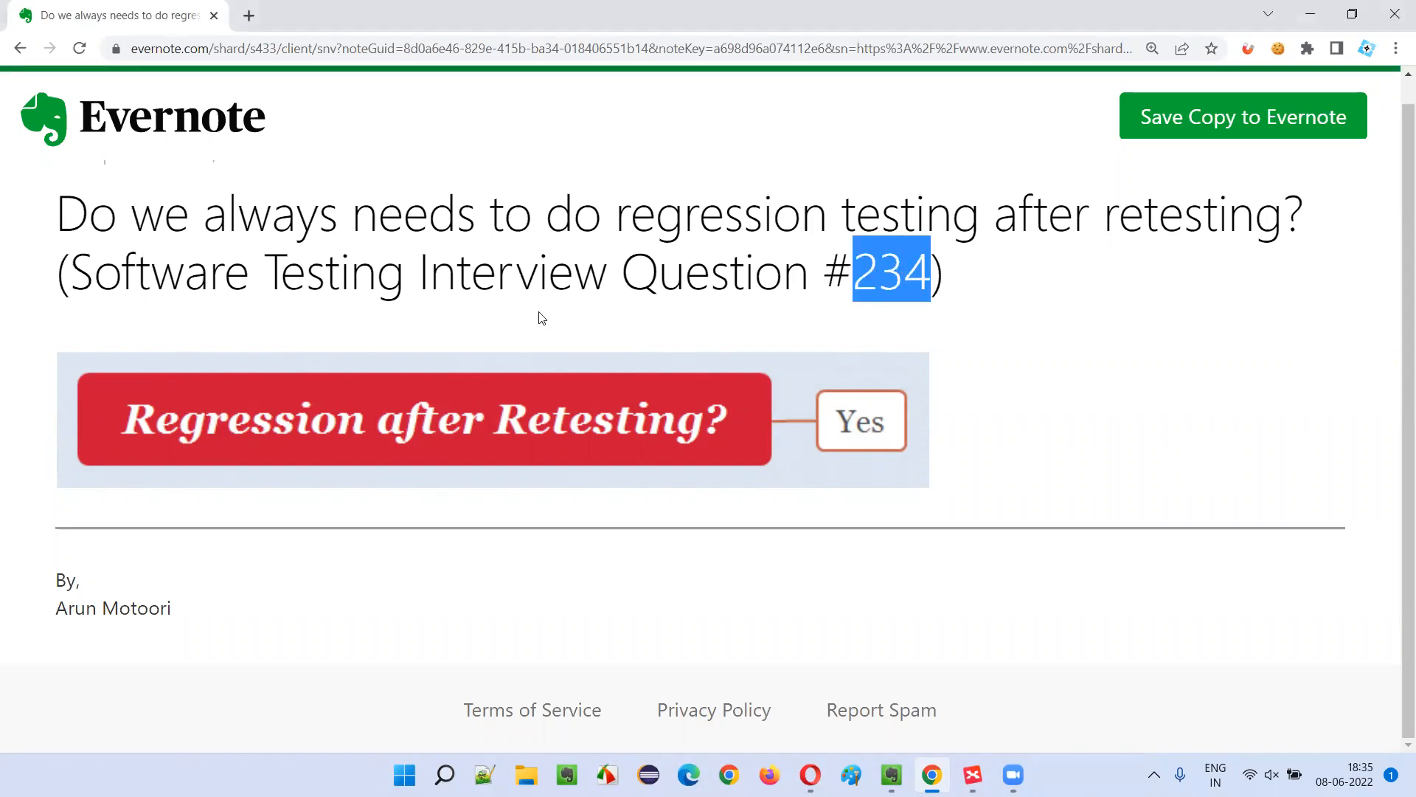
{"action": "mouse_move", "coordinate": [468, 231]}
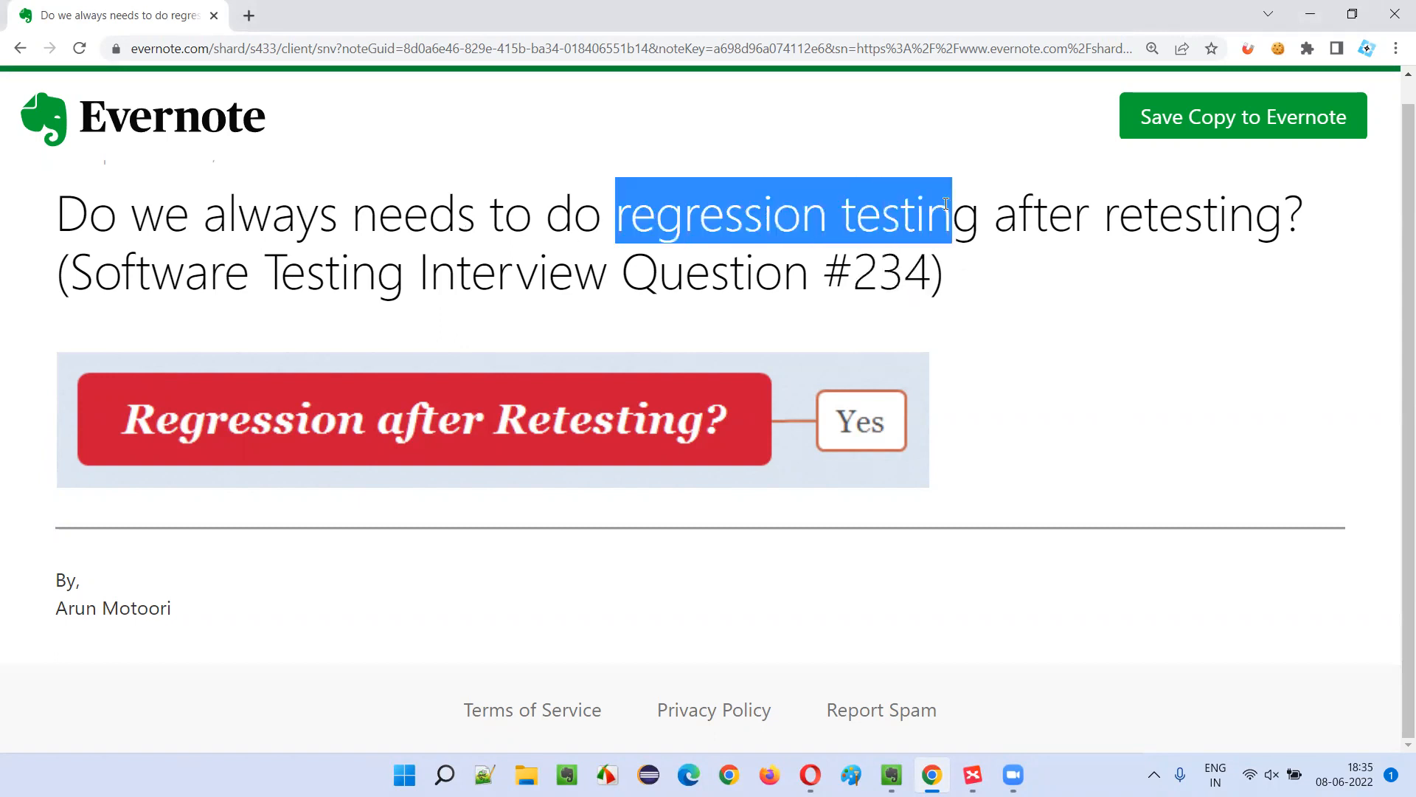
{"action": "double_click", "coordinate": [1170, 213]}
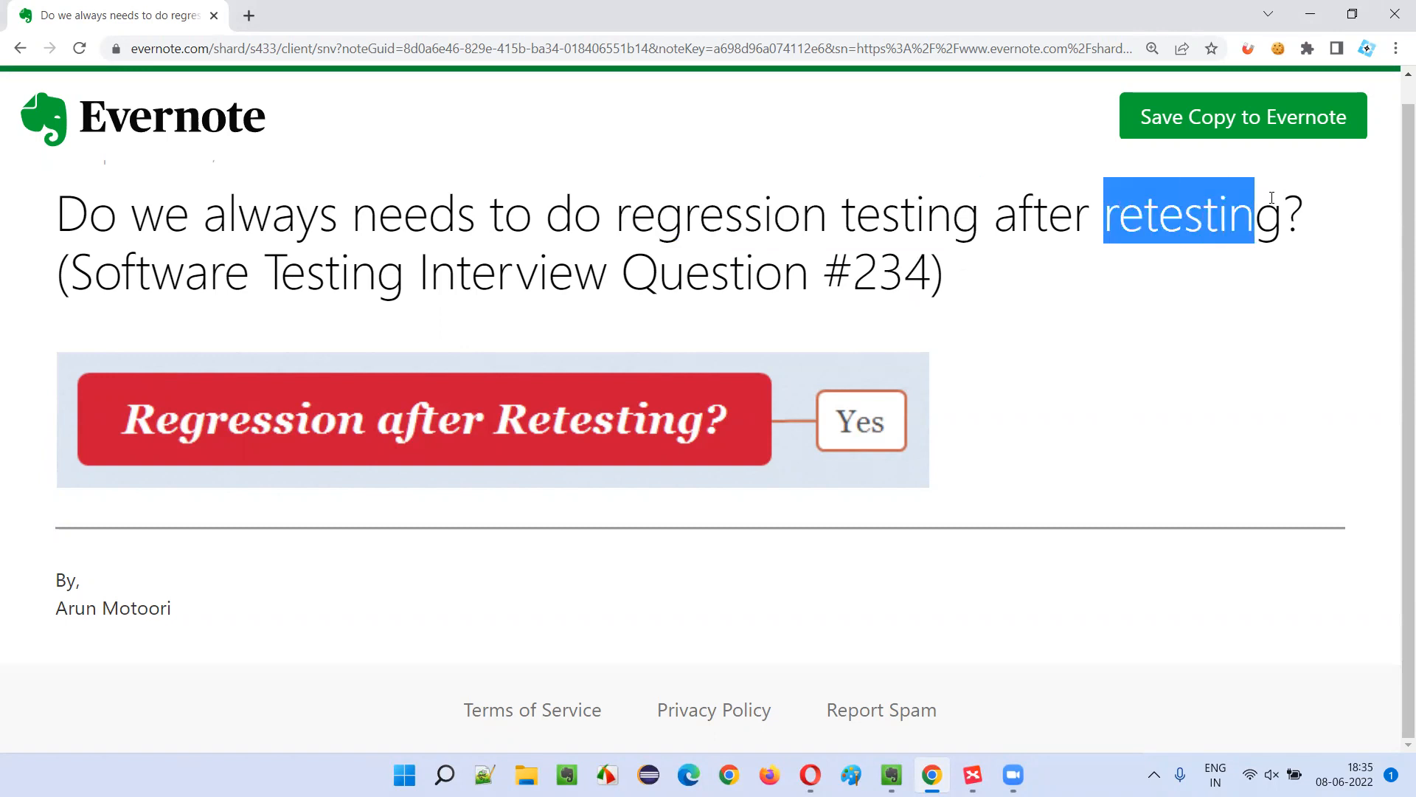
{"action": "left_click", "coordinate": [1112, 540]}
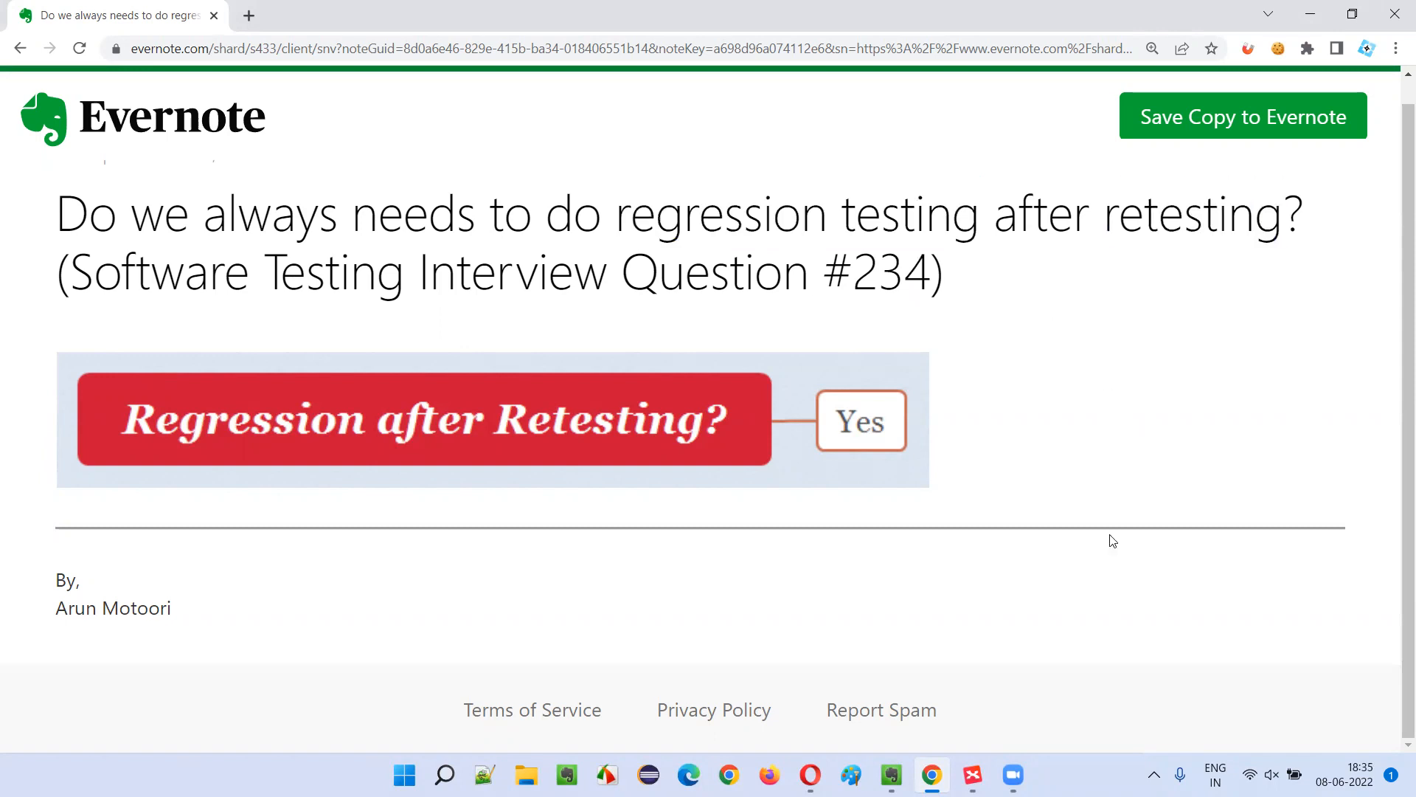
- Switch to XMind and select the 'Yes' subtopic, then the 'Regression after Retesting?' topic
{"action": "left_click", "coordinate": [972, 774]}
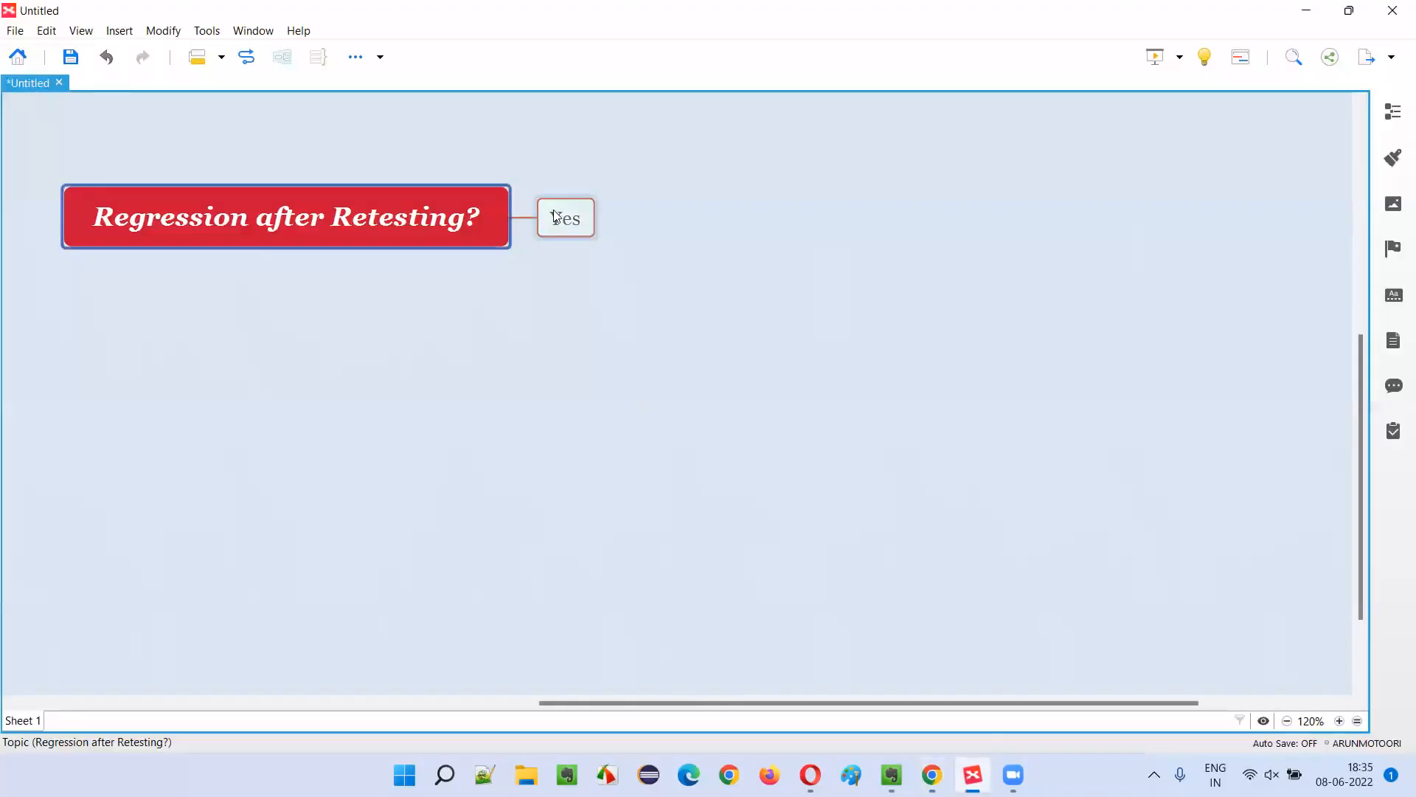
{"action": "left_click", "coordinate": [565, 218]}
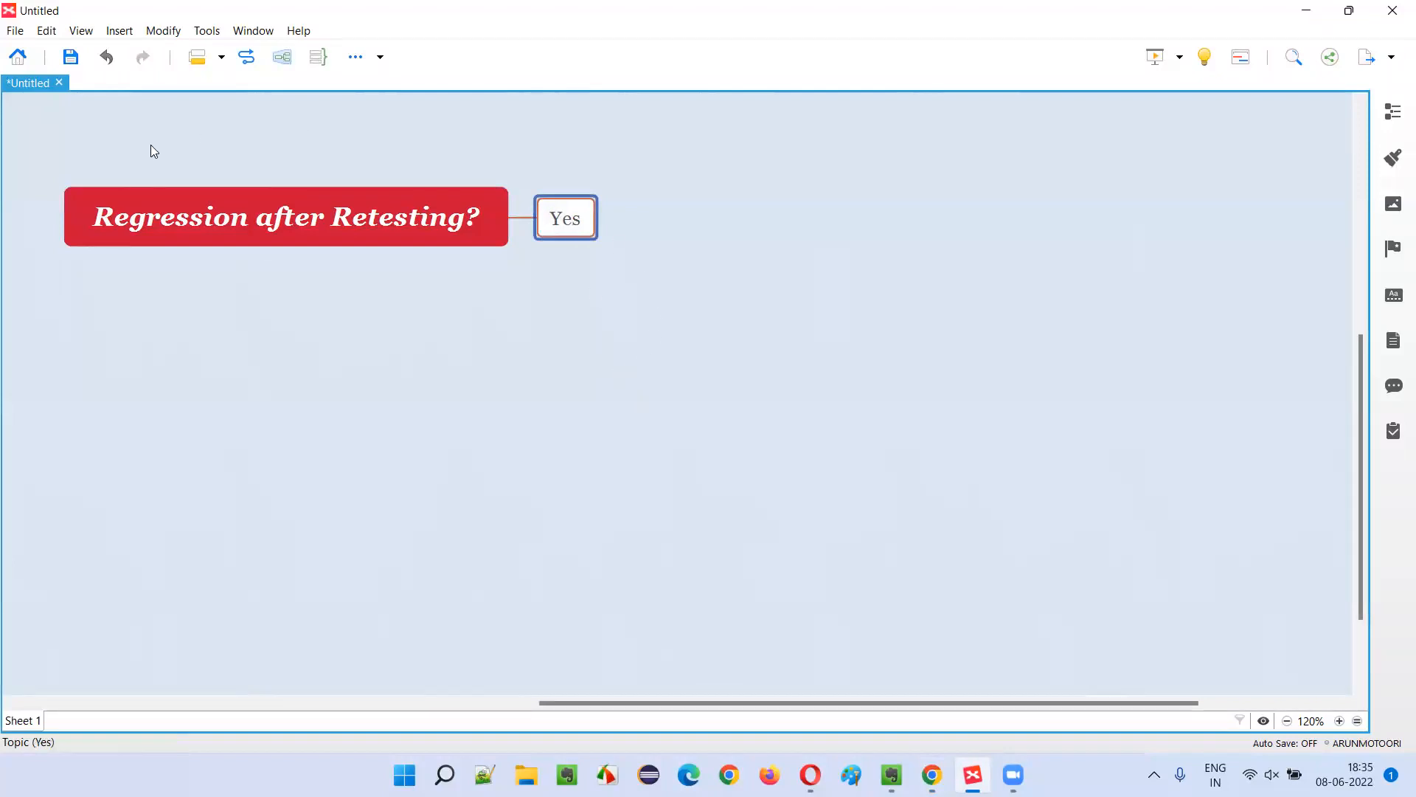
{"action": "left_click", "coordinate": [285, 216]}
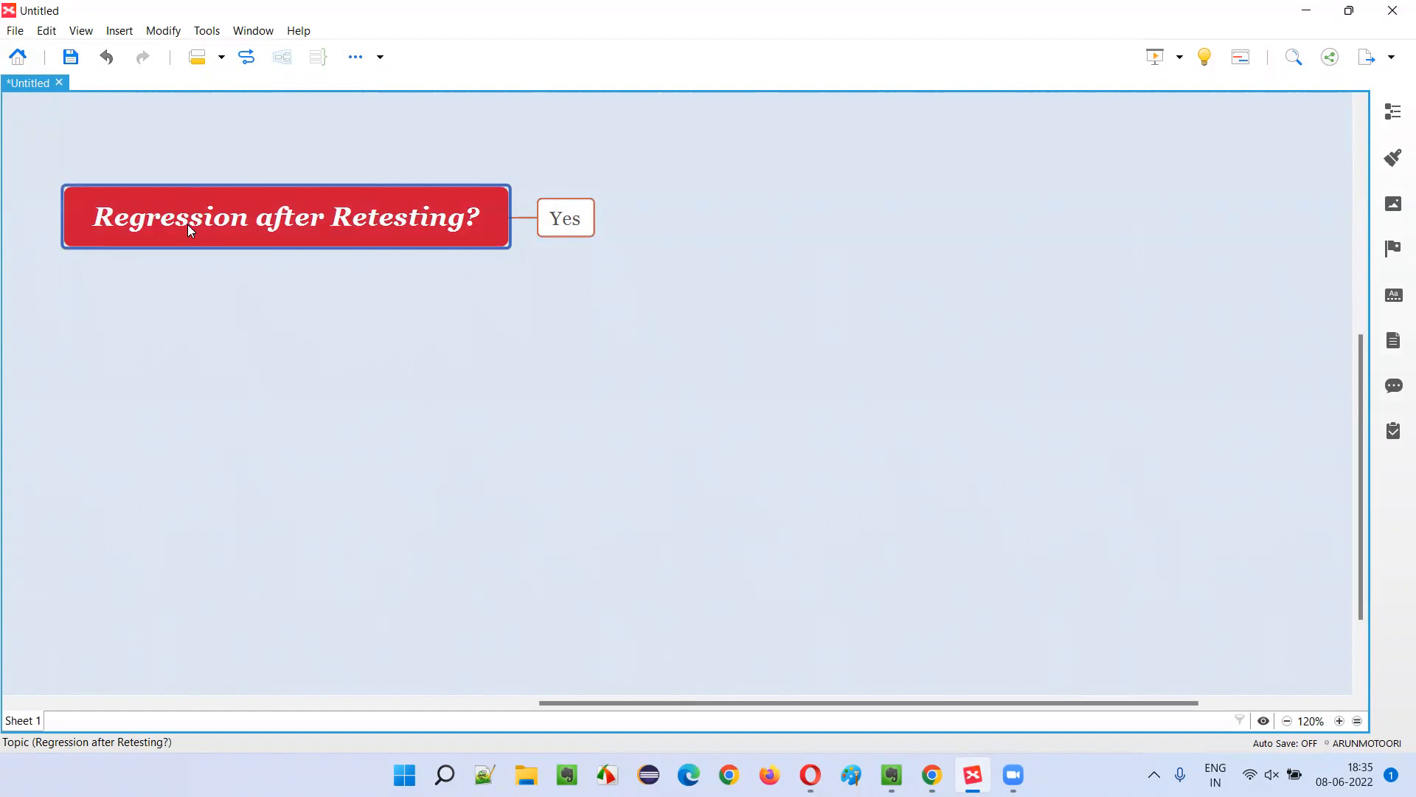
{"action": "mouse_move", "coordinate": [367, 226]}
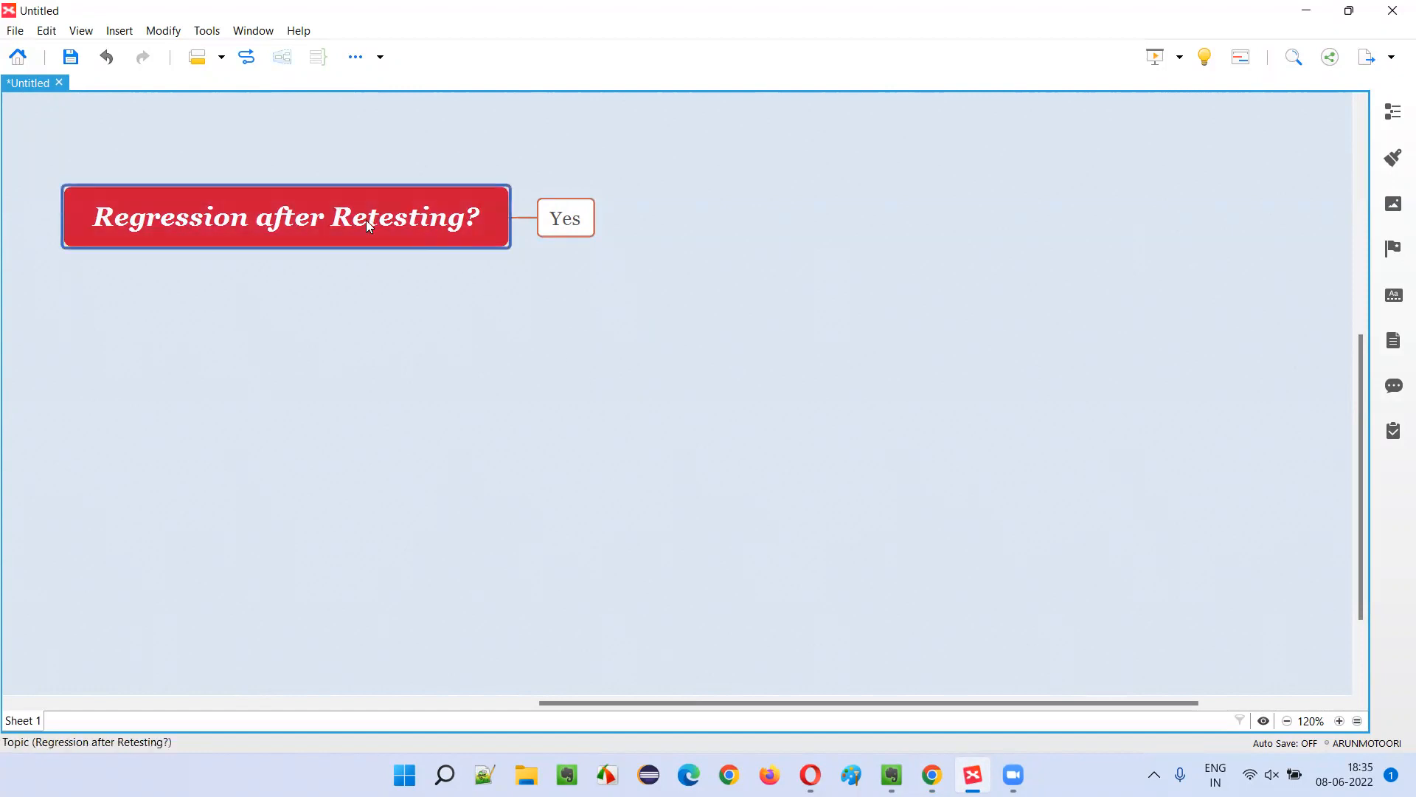
{"action": "mouse_move", "coordinate": [417, 236]}
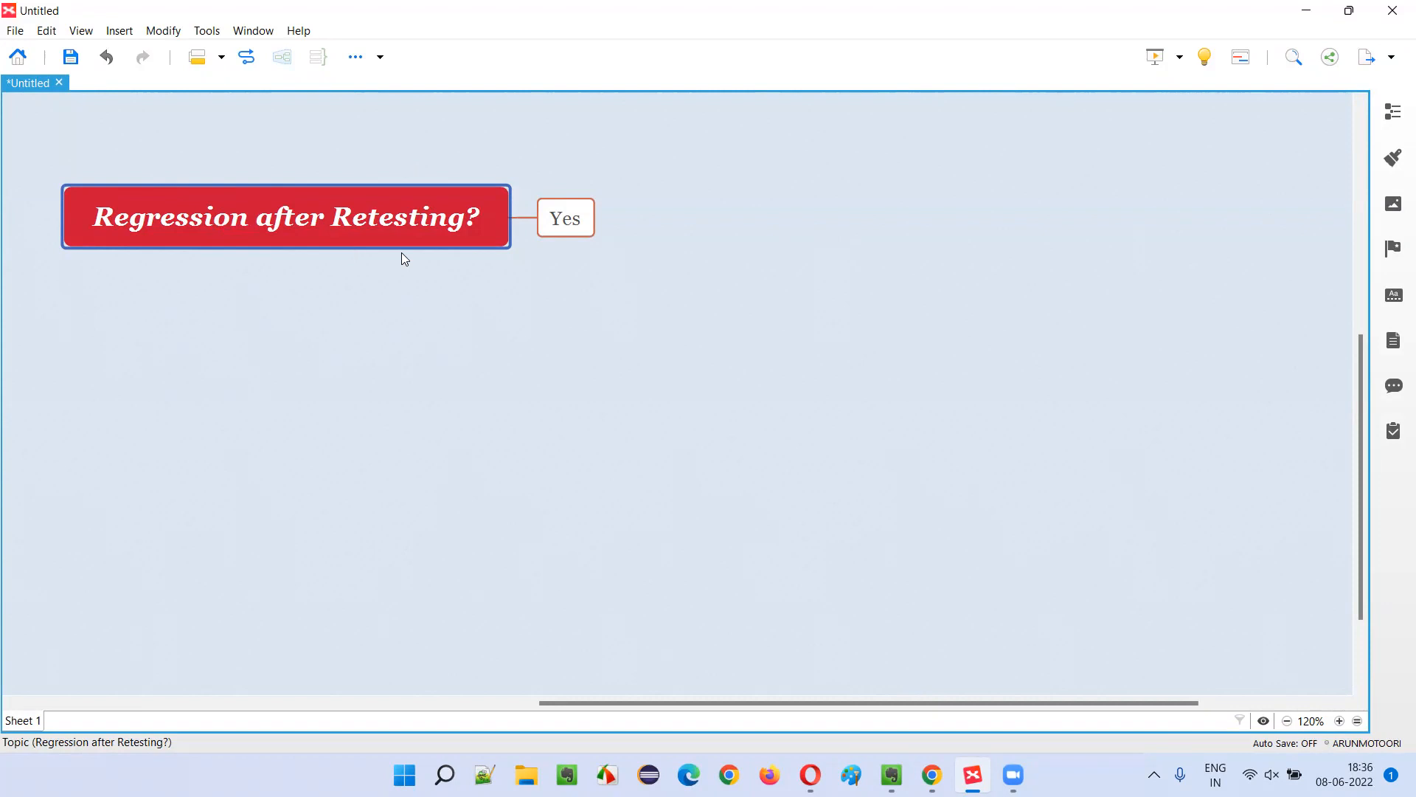
{"action": "mouse_move", "coordinate": [432, 242]}
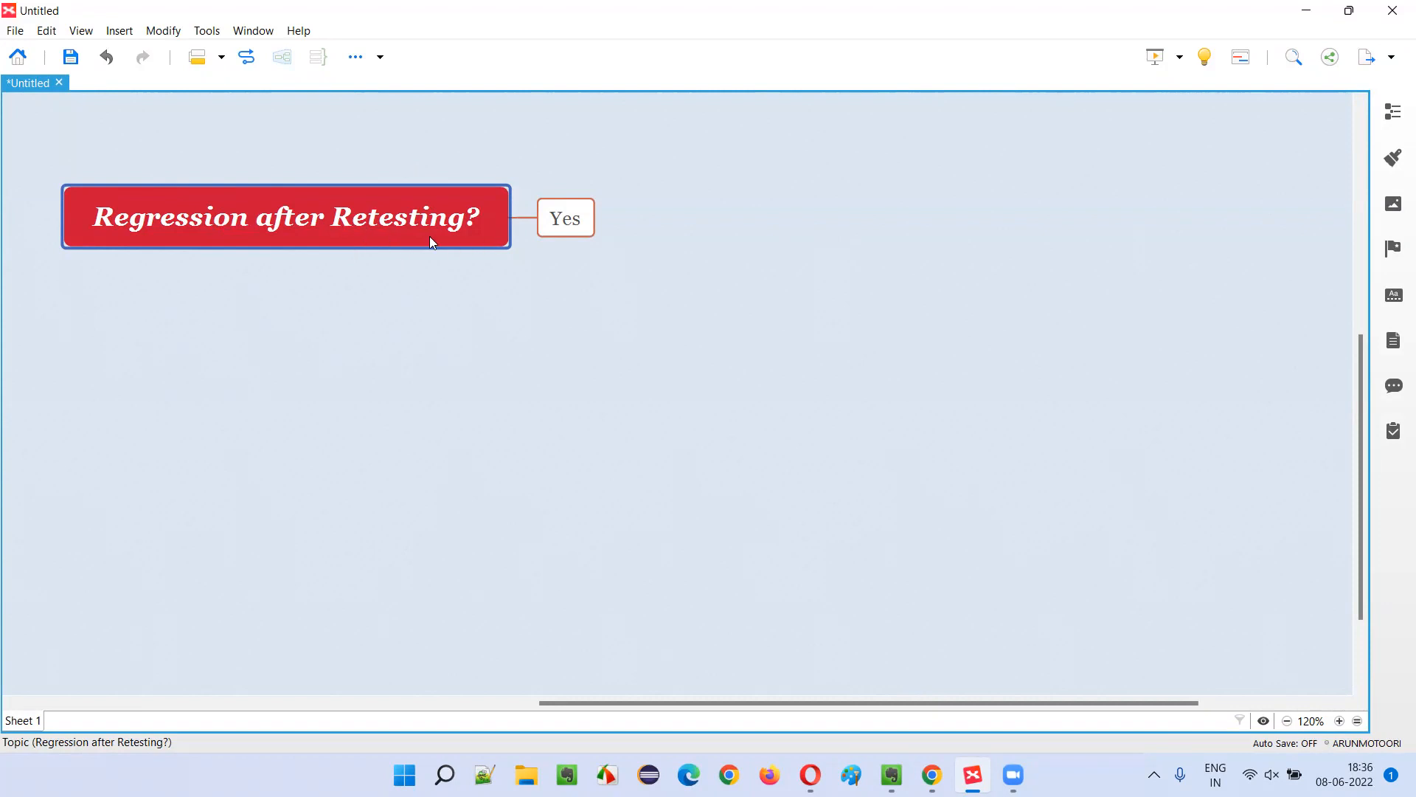
{"action": "mouse_move", "coordinate": [467, 239]}
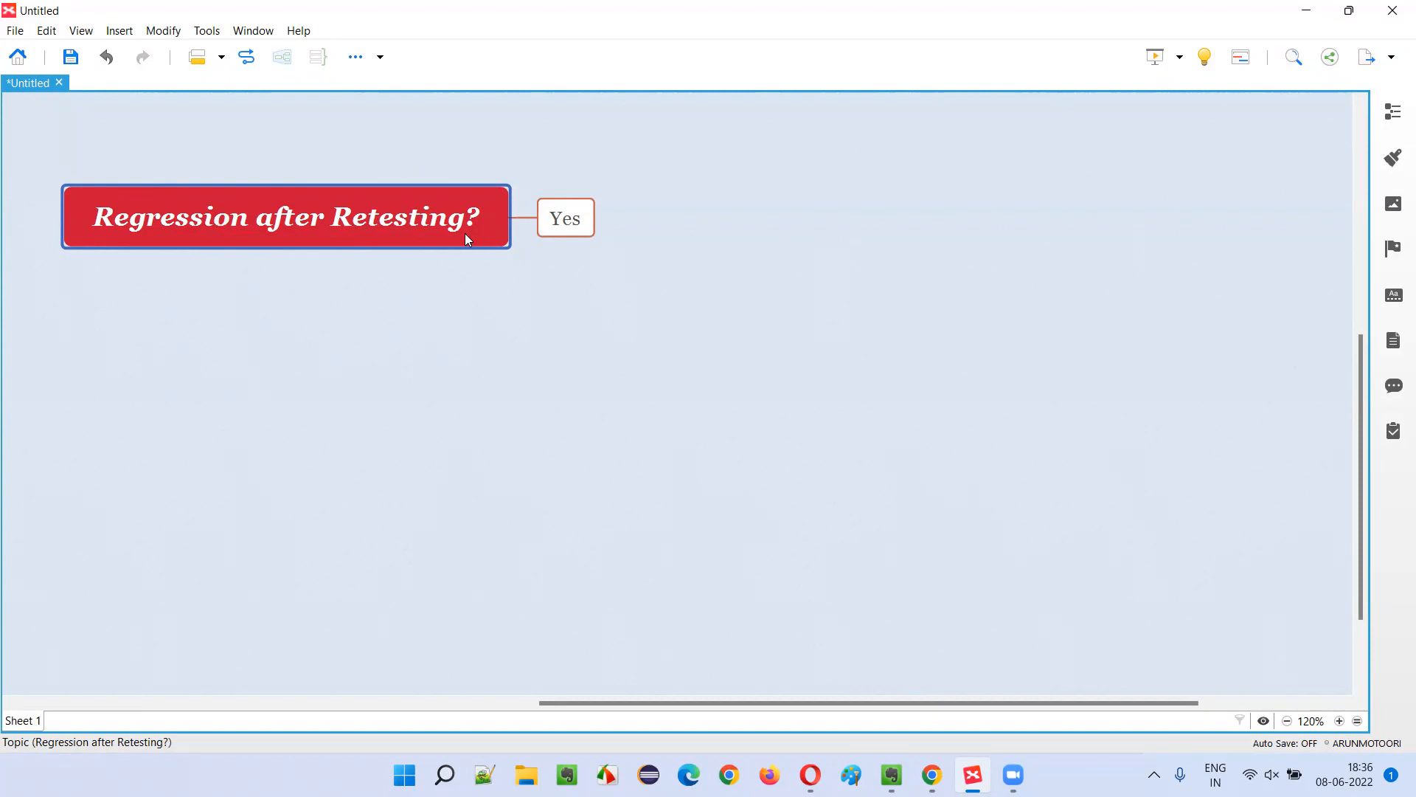
{"action": "mouse_move", "coordinate": [490, 265]}
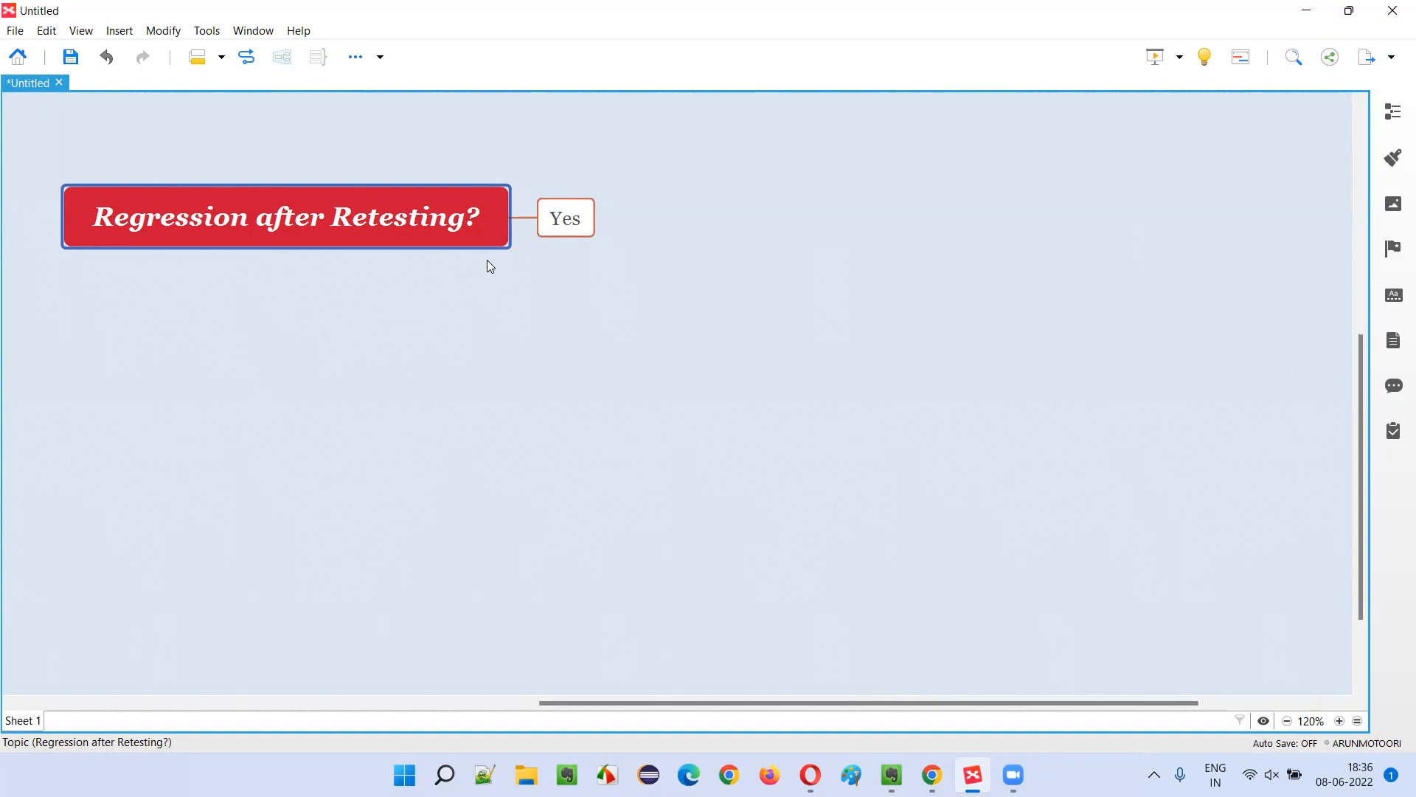
{"action": "mouse_move", "coordinate": [124, 236]}
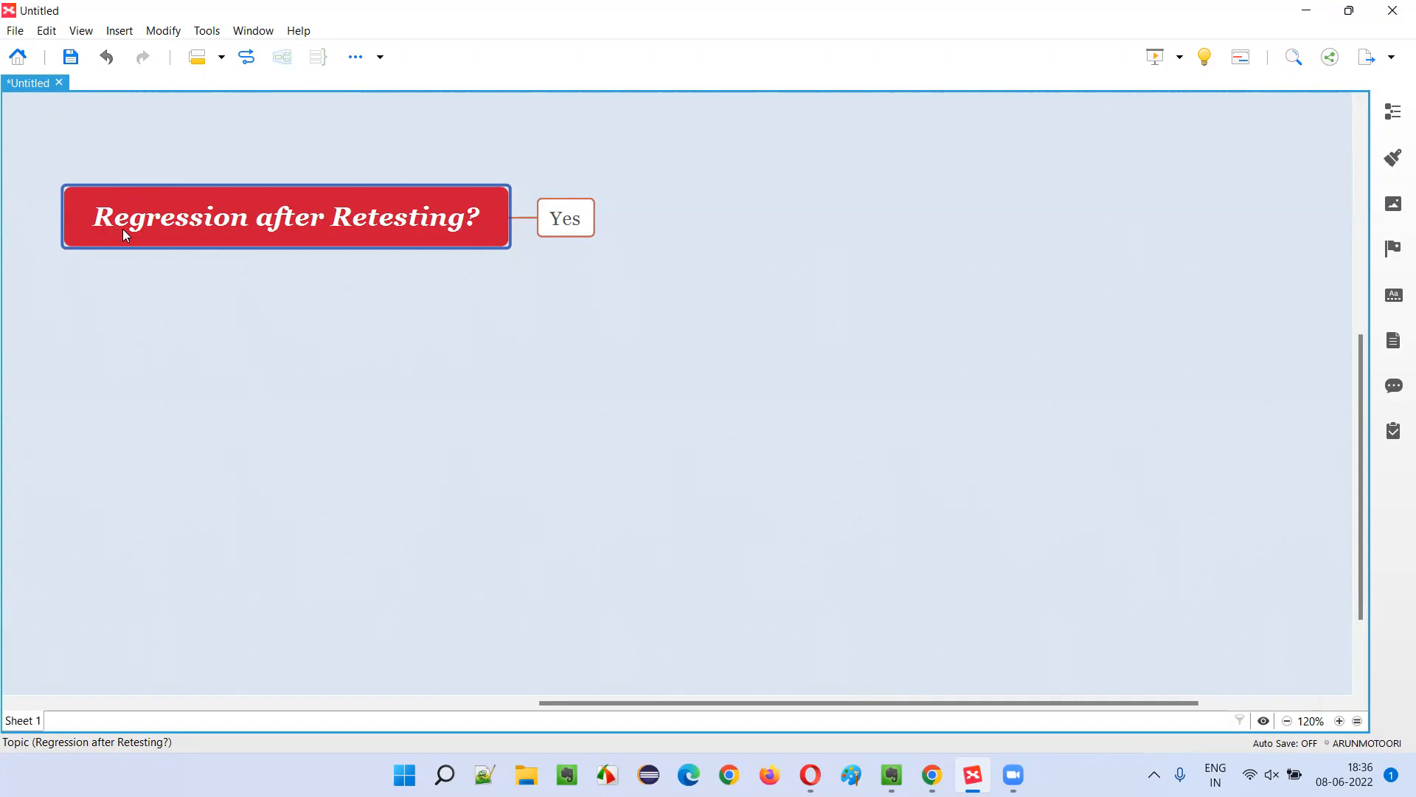
{"action": "mouse_move", "coordinate": [417, 247]}
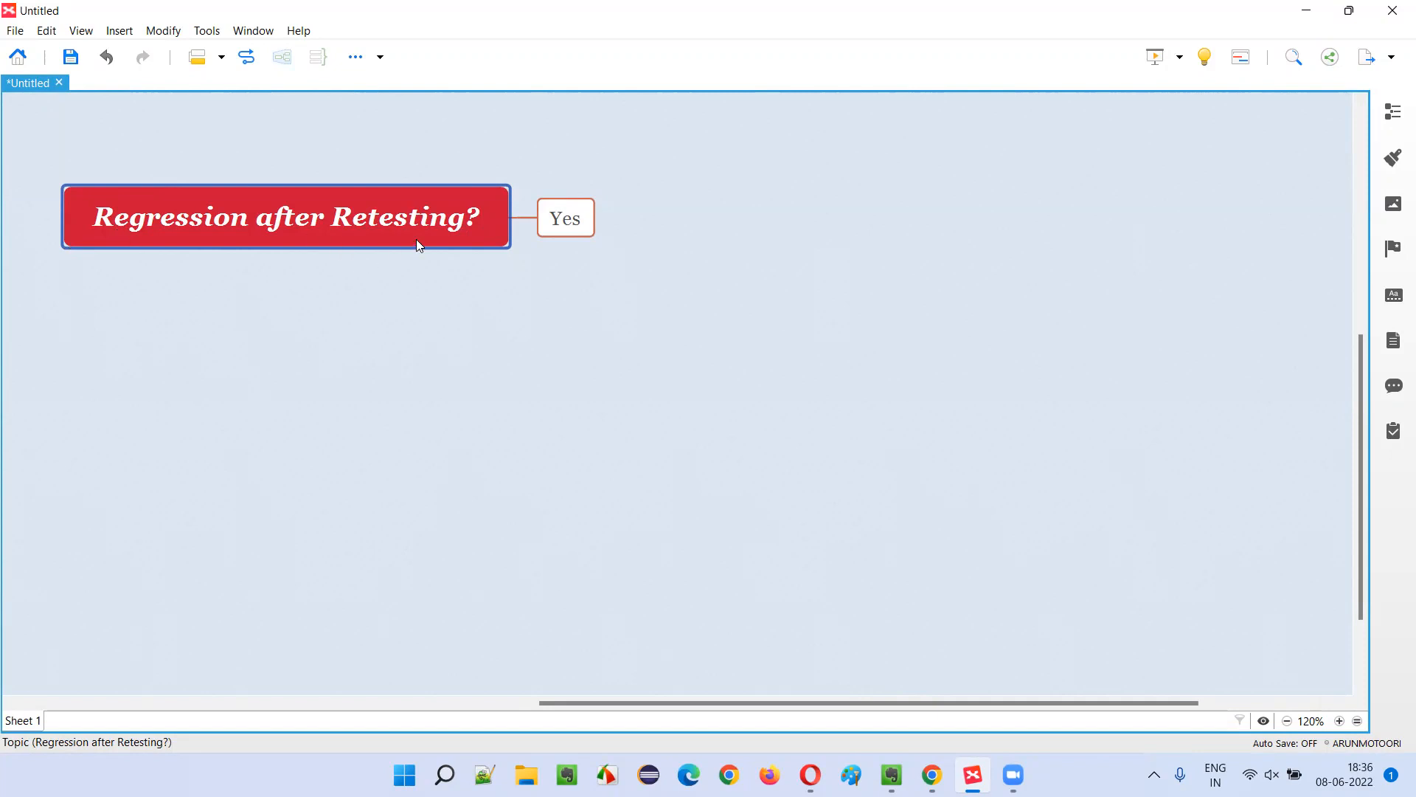
{"action": "mouse_move", "coordinate": [409, 244]}
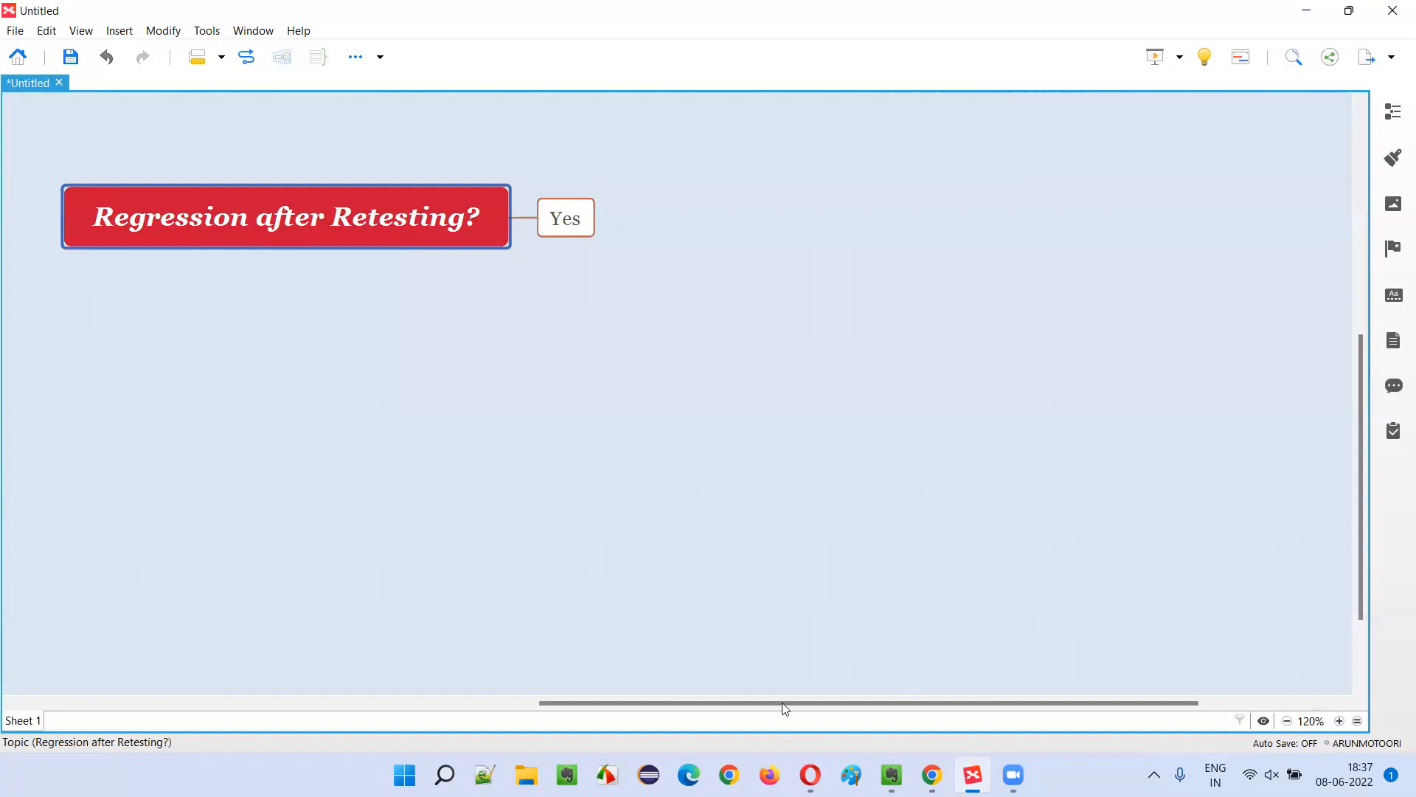
{"action": "mouse_move", "coordinate": [241, 240]}
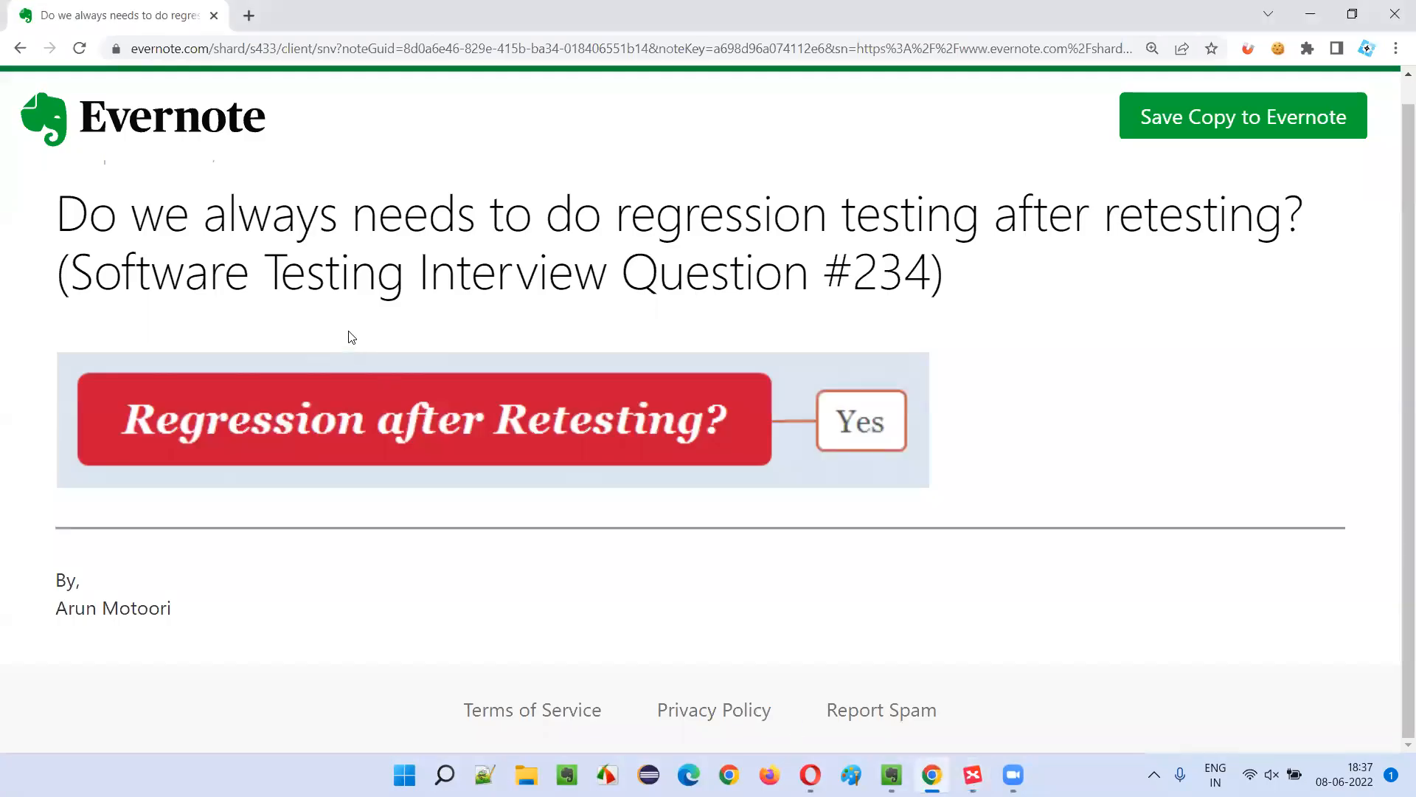
{"action": "mouse_move", "coordinate": [463, 235]}
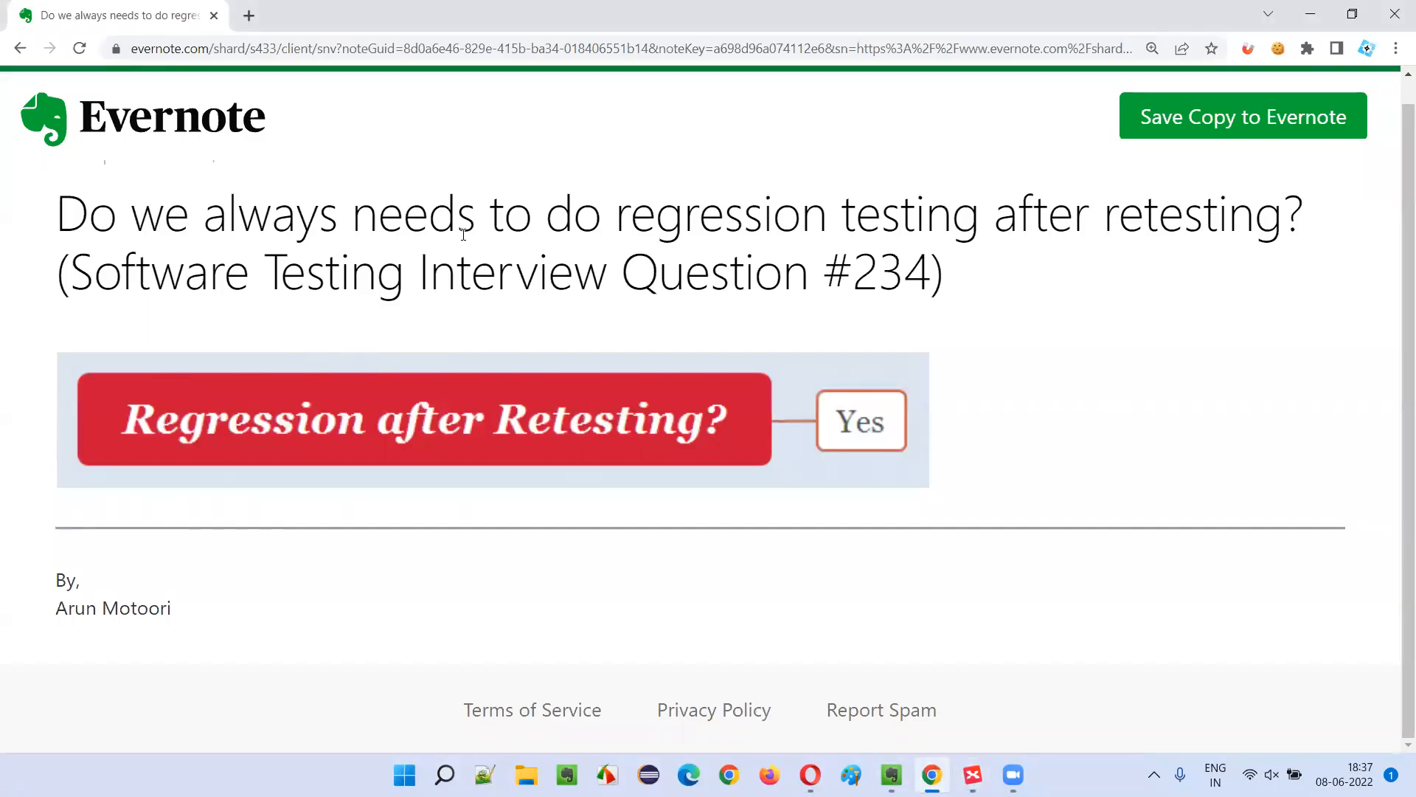
{"action": "mouse_move", "coordinate": [1208, 255]}
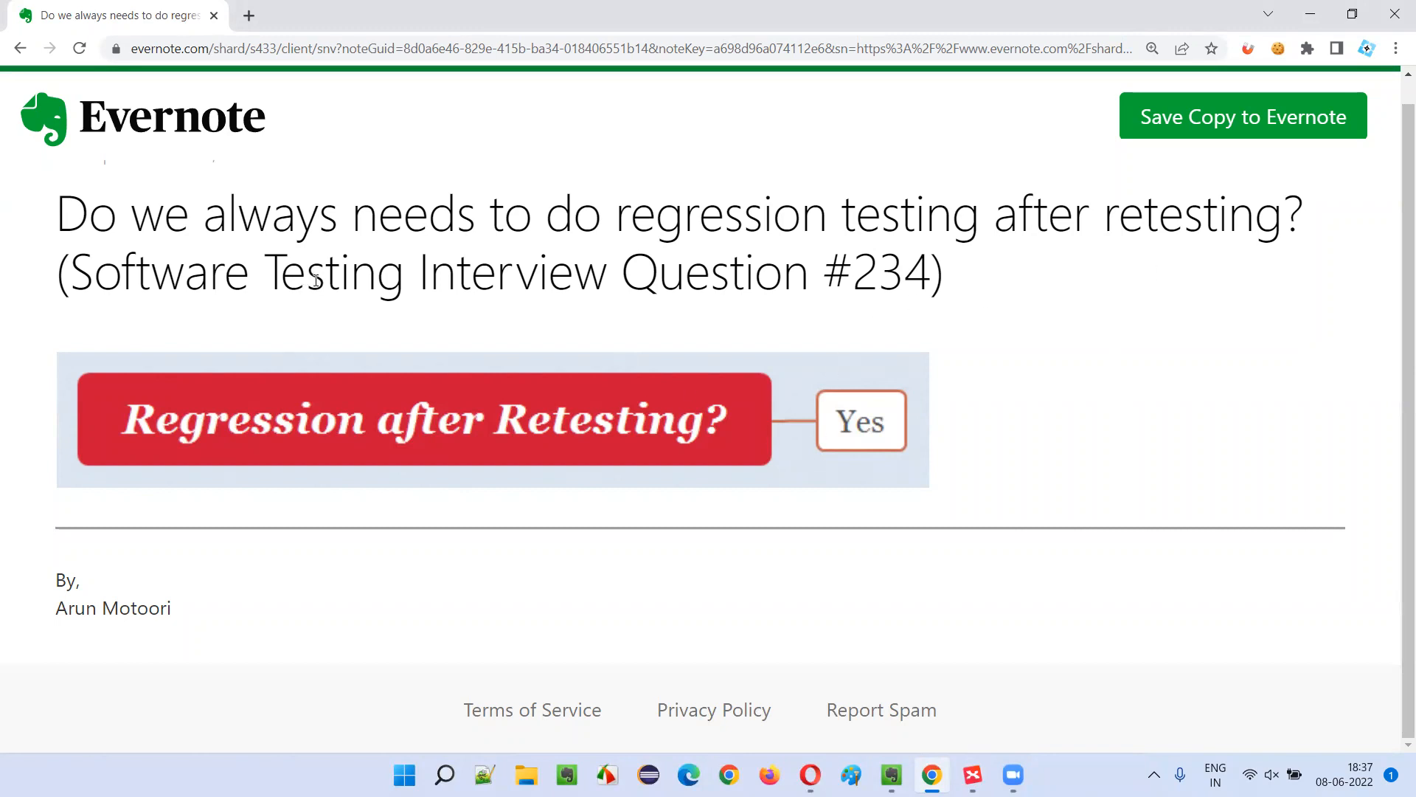
{"action": "mouse_move", "coordinate": [812, 332]}
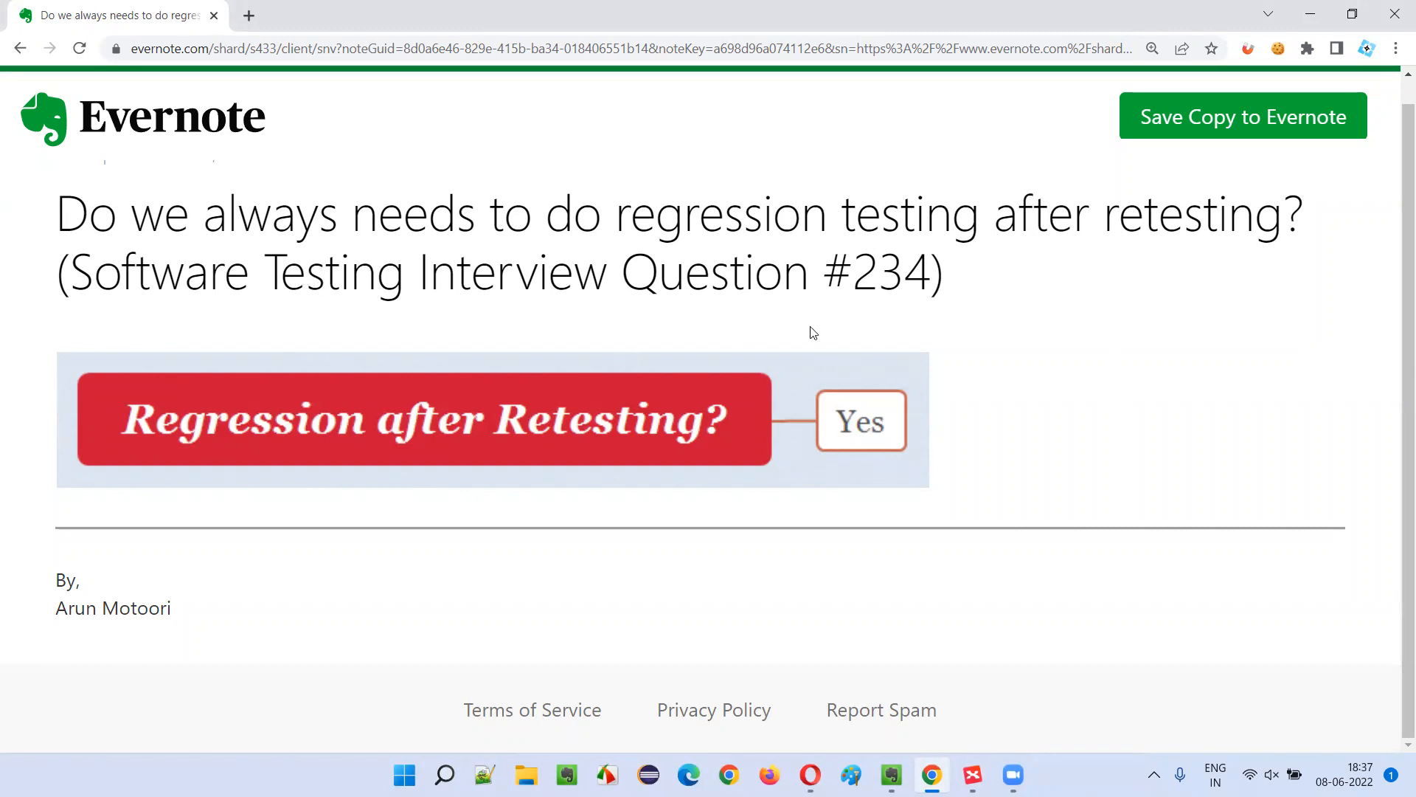
{"action": "mouse_move", "coordinate": [595, 352]}
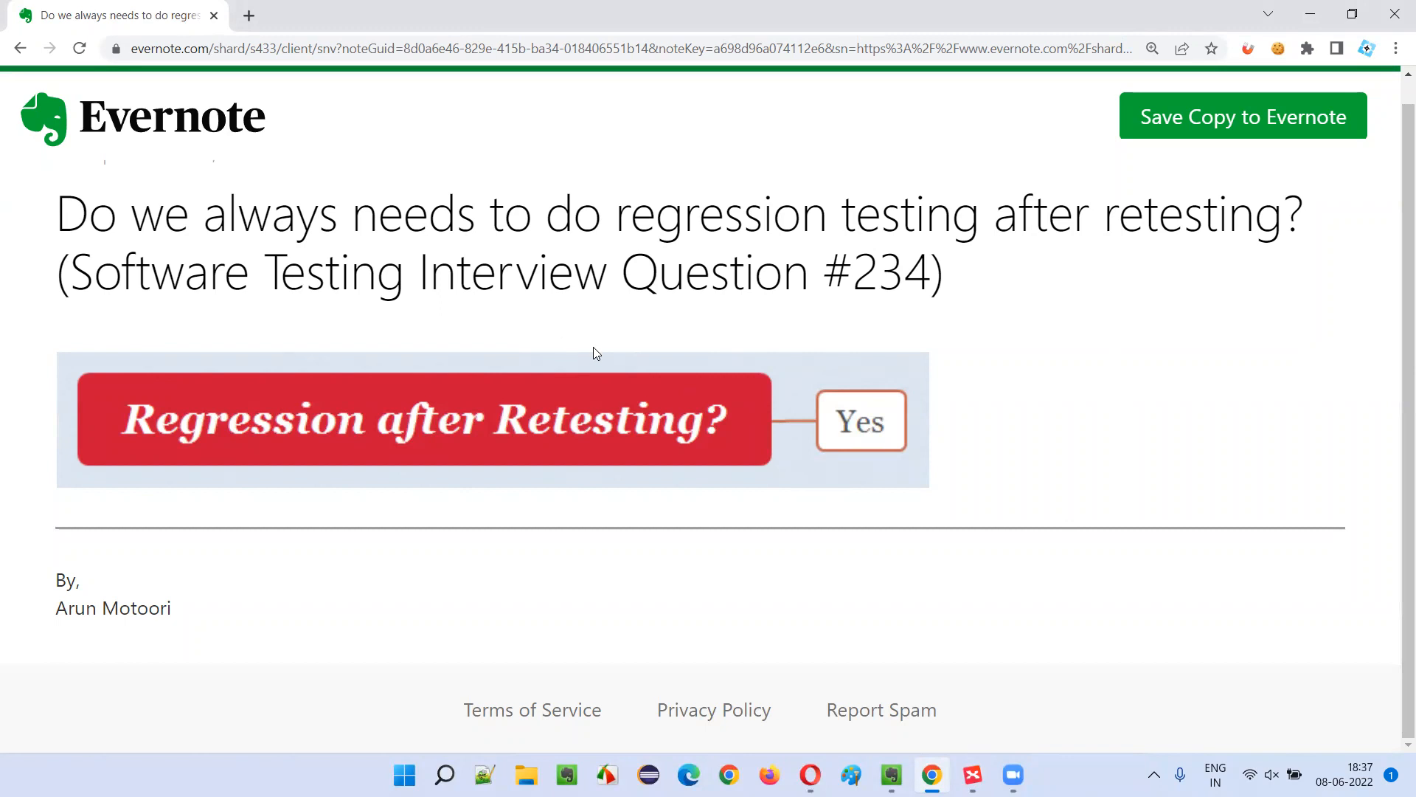